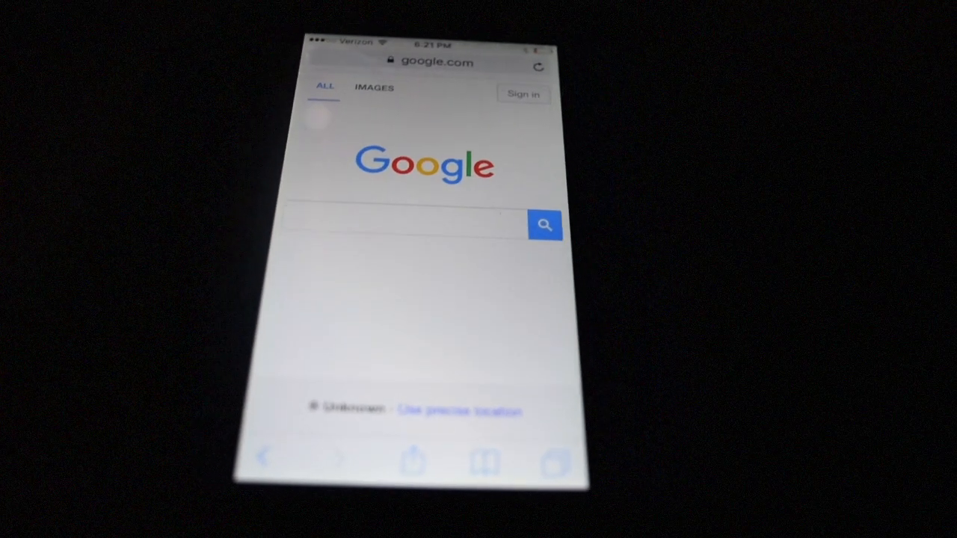
- Open yahoo.com in Safari, triggering the 'Cannot Verify Server Identity' alert
click(431, 63)
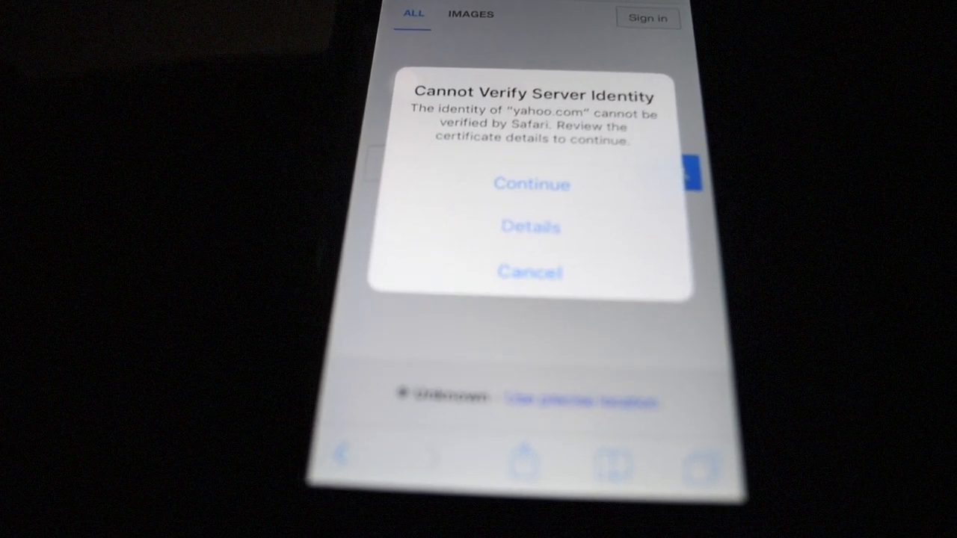
- Leave the alert and browse the main iOS Settings list past Safari's settings
click(529, 273)
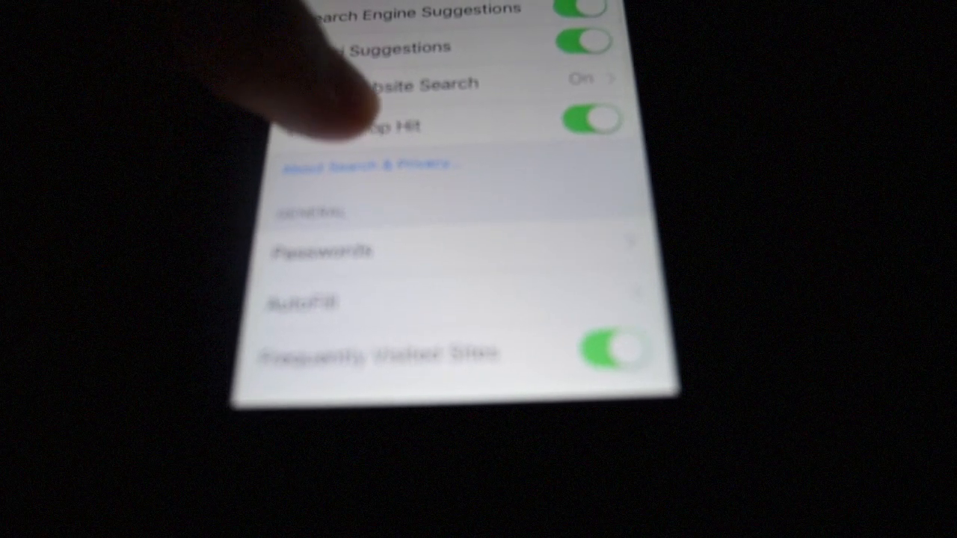
scroll(down, 3)
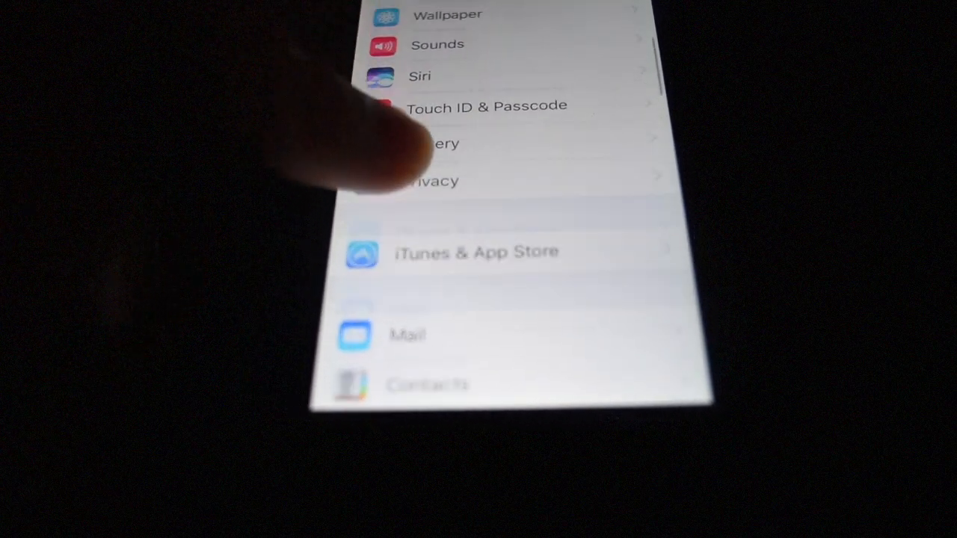
- Check Date & Time shows Set Automatically off with the date Nov 15, 2027, 6:22 PM
scroll(down, 3)
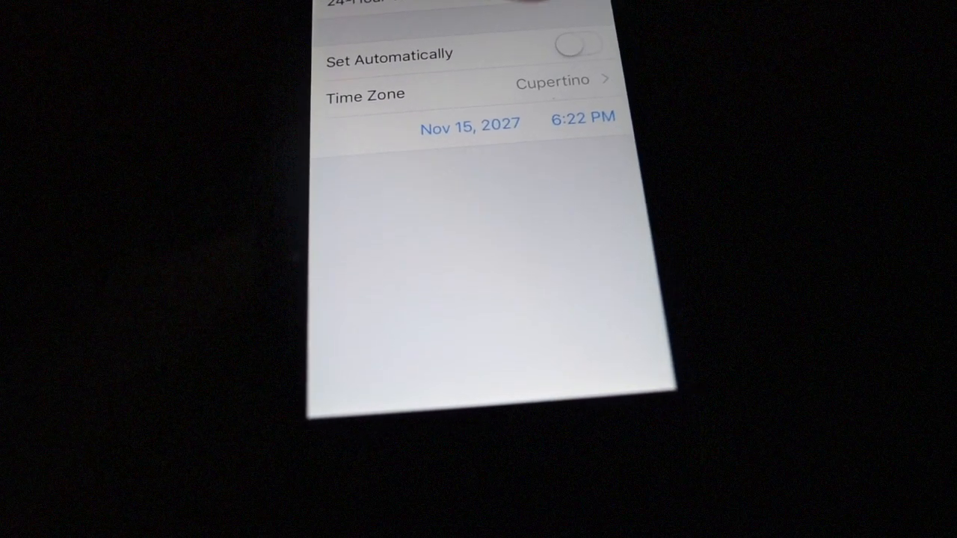
click(577, 45)
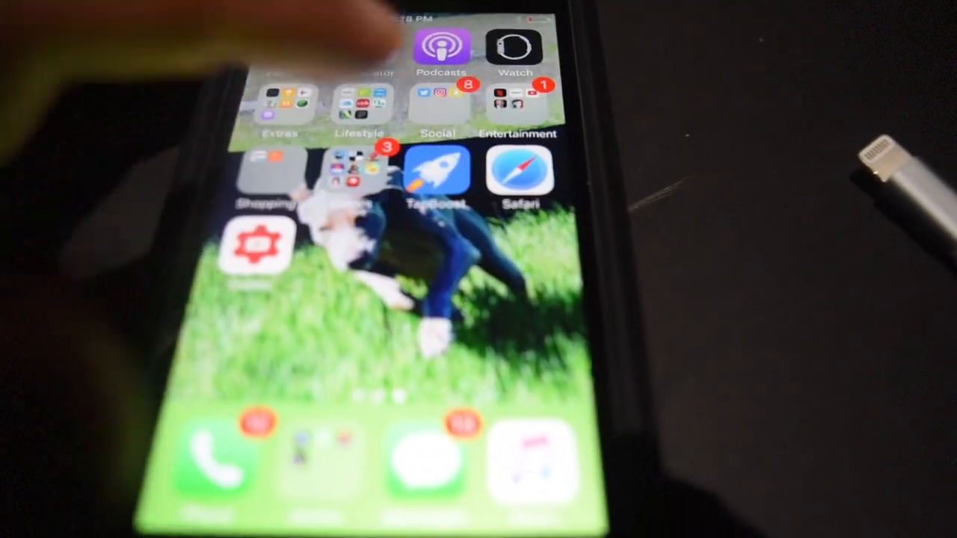
- Launch Safari and load yahoo.com from Favorites with no server identity alert
click(517, 172)
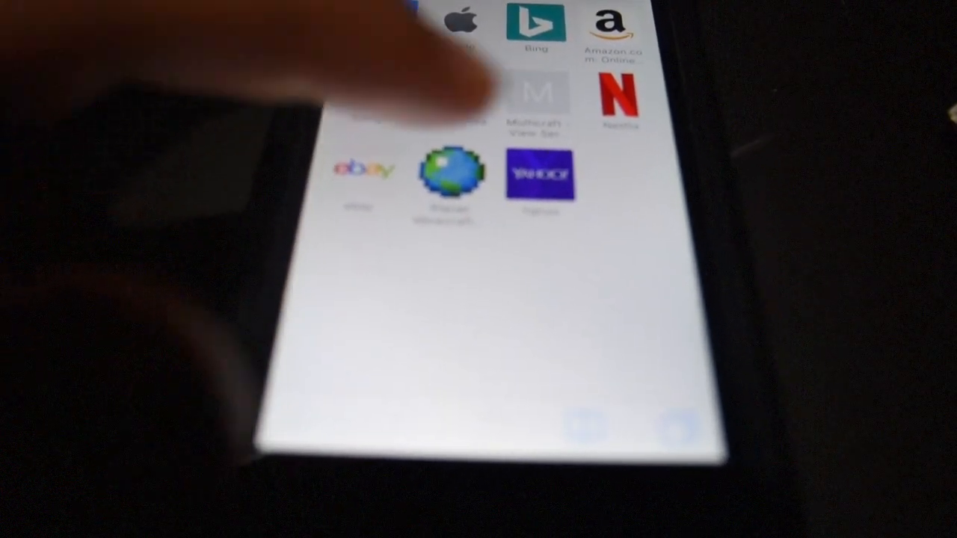
click(539, 172)
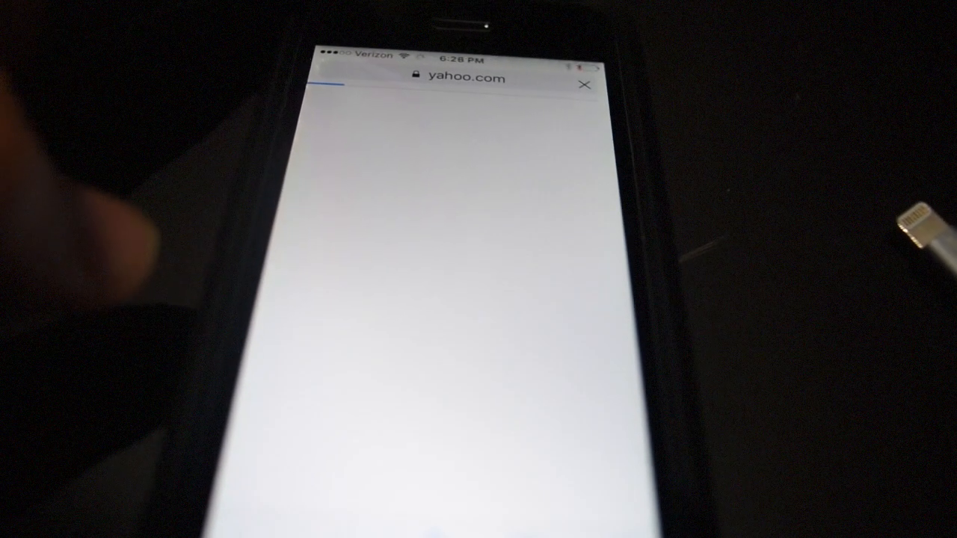